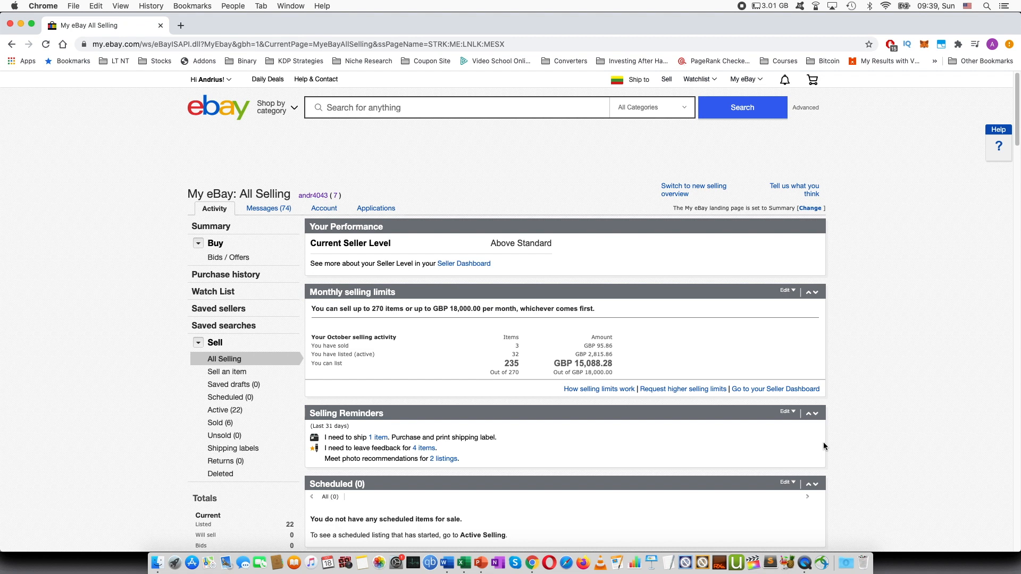
Scroll down All Selling to the six-item Sold list
click(742, 78)
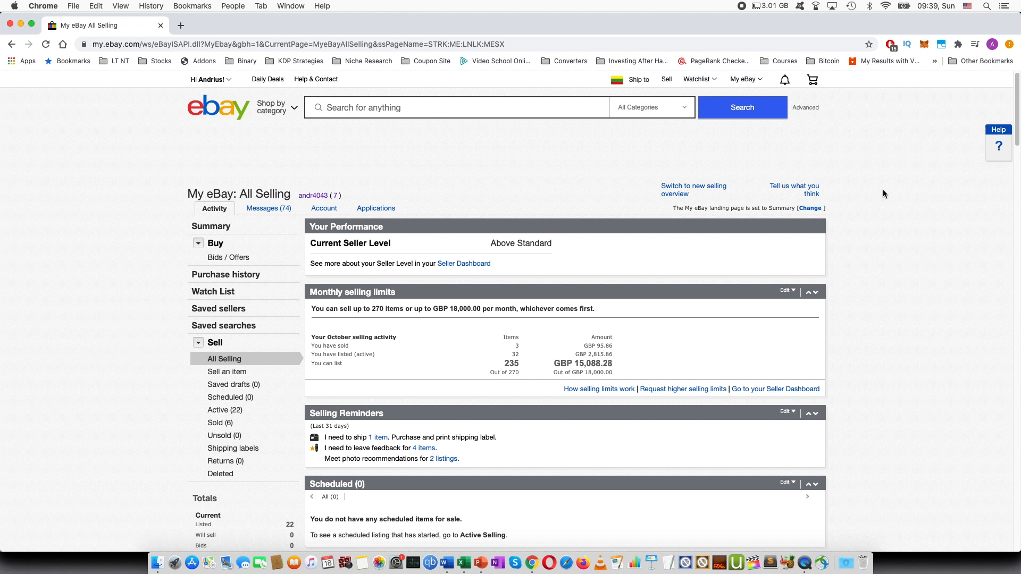
click(743, 78)
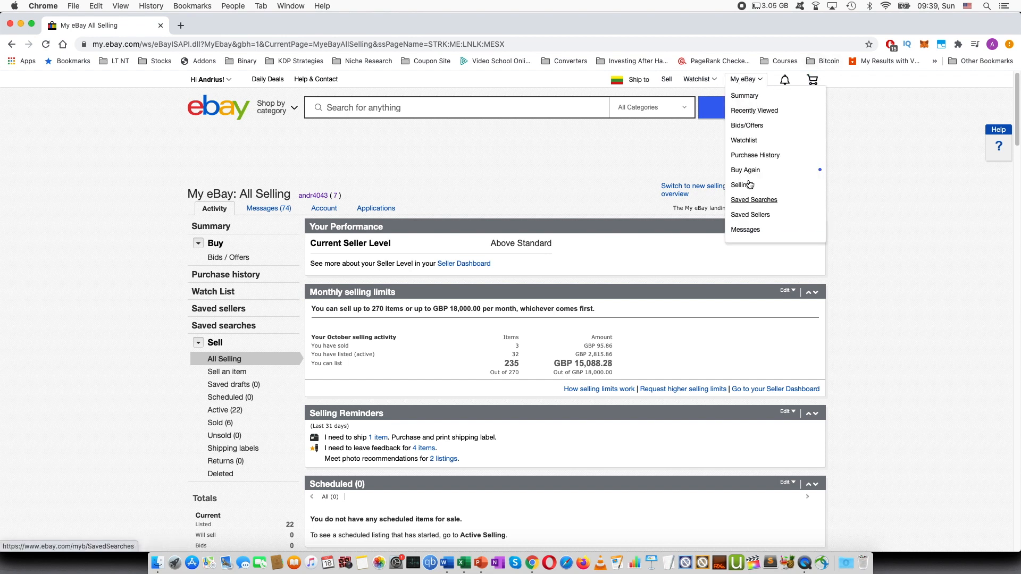
scroll(down, 3)
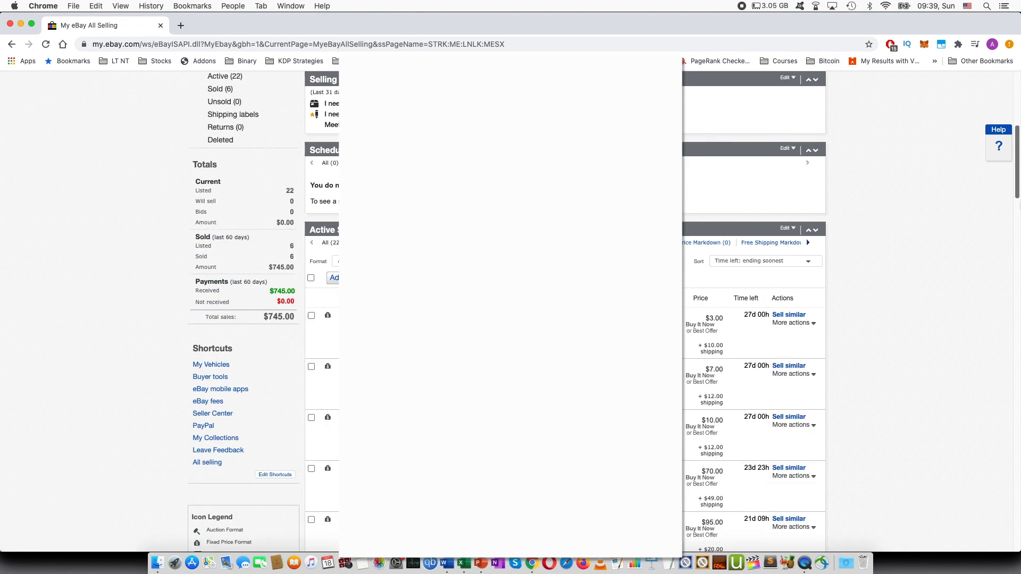
scroll(down, 3)
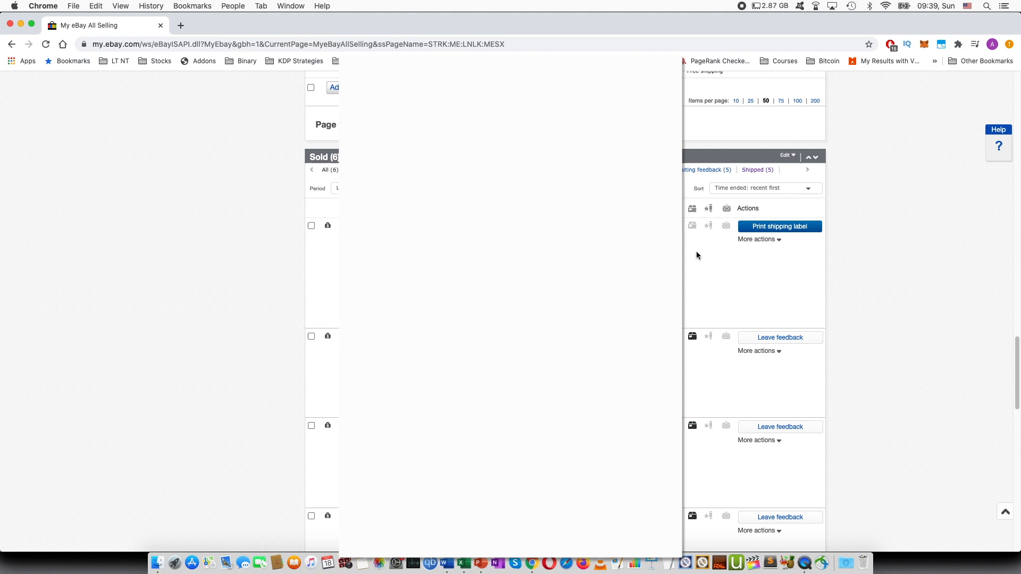
mouse_move(696, 390)
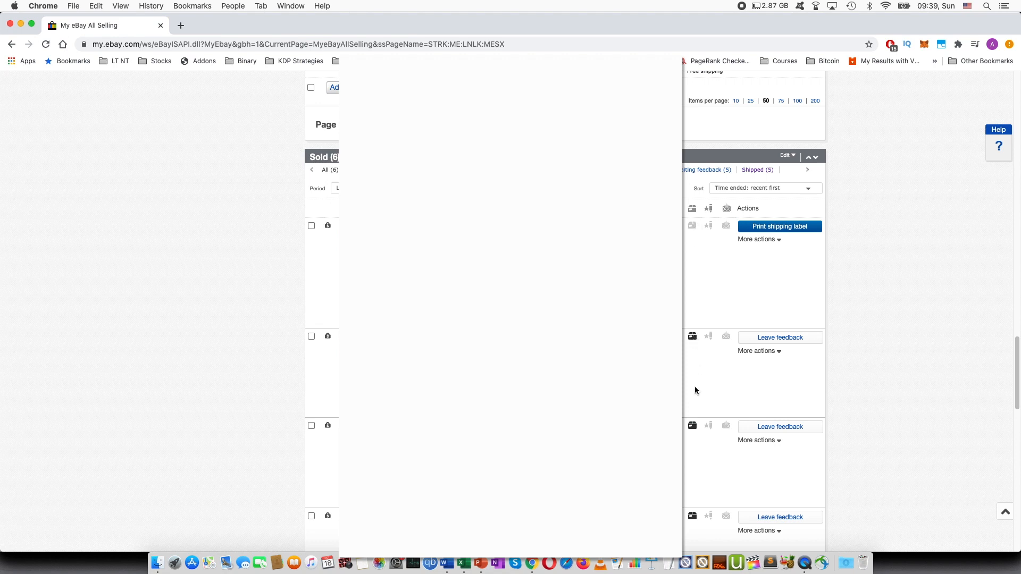
mouse_move(692, 428)
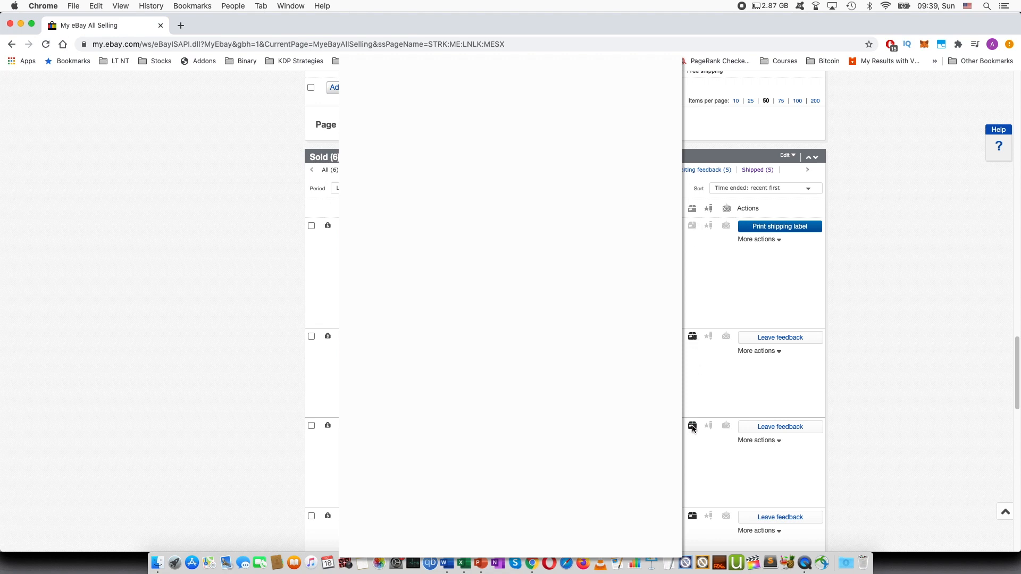
mouse_move(697, 340)
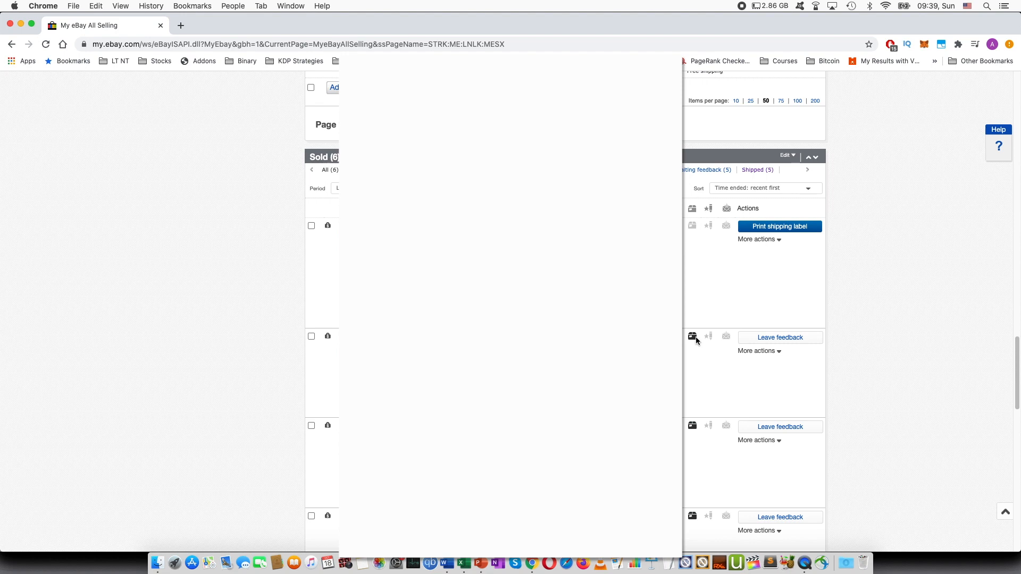
mouse_move(692, 337)
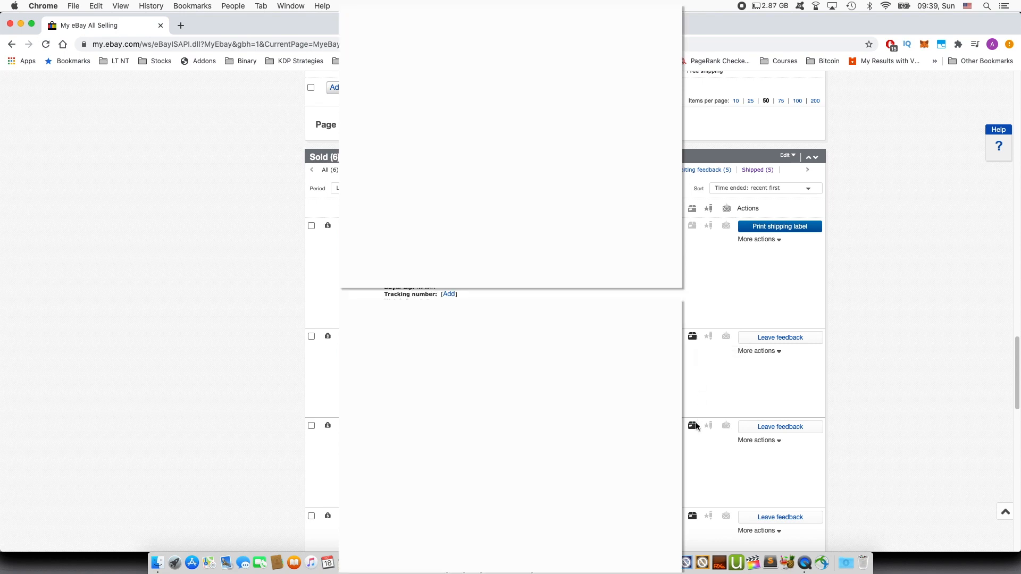
mouse_move(692, 426)
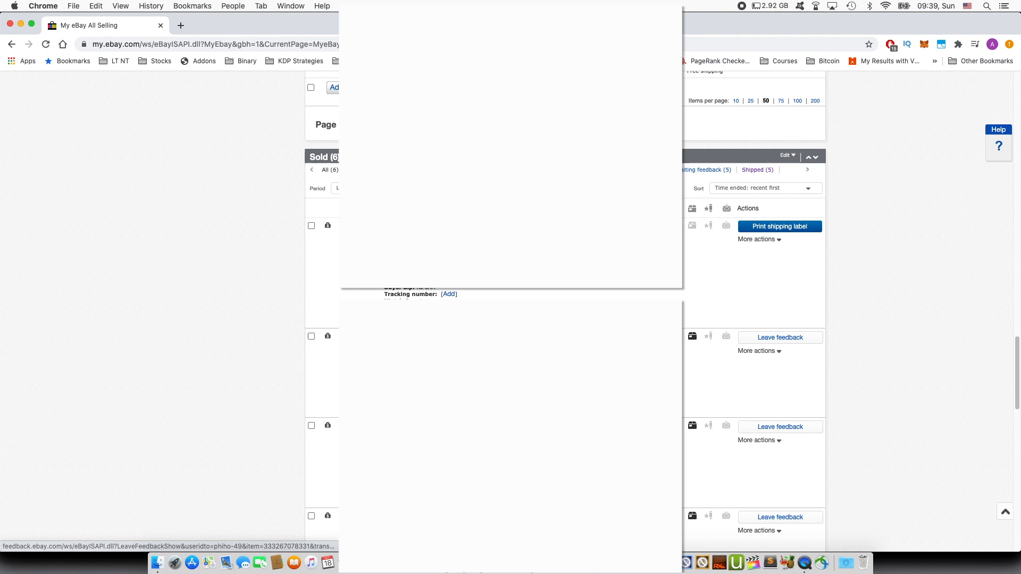
mouse_move(769, 256)
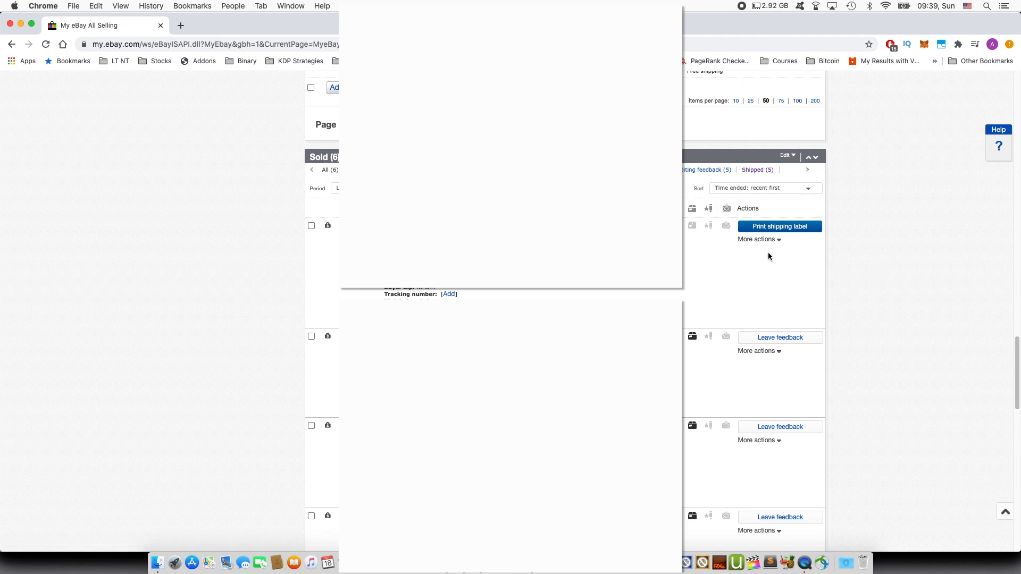
mouse_move(785, 256)
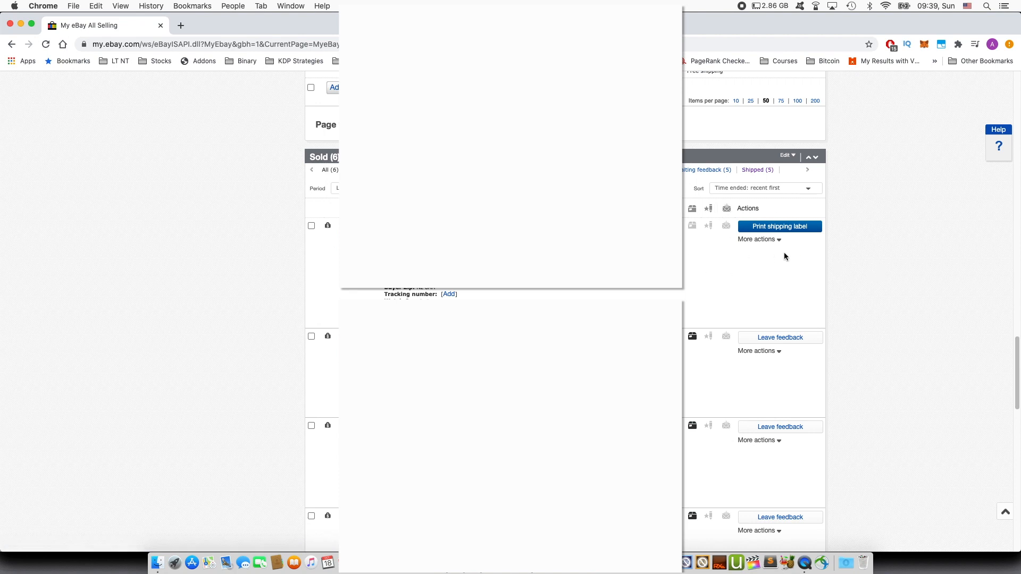
mouse_move(786, 229)
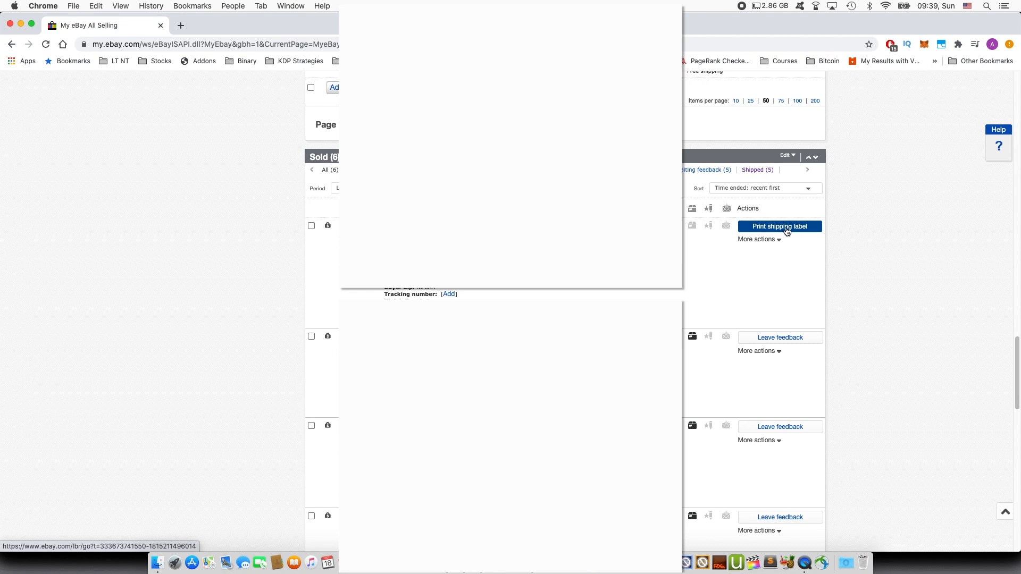
mouse_move(690, 255)
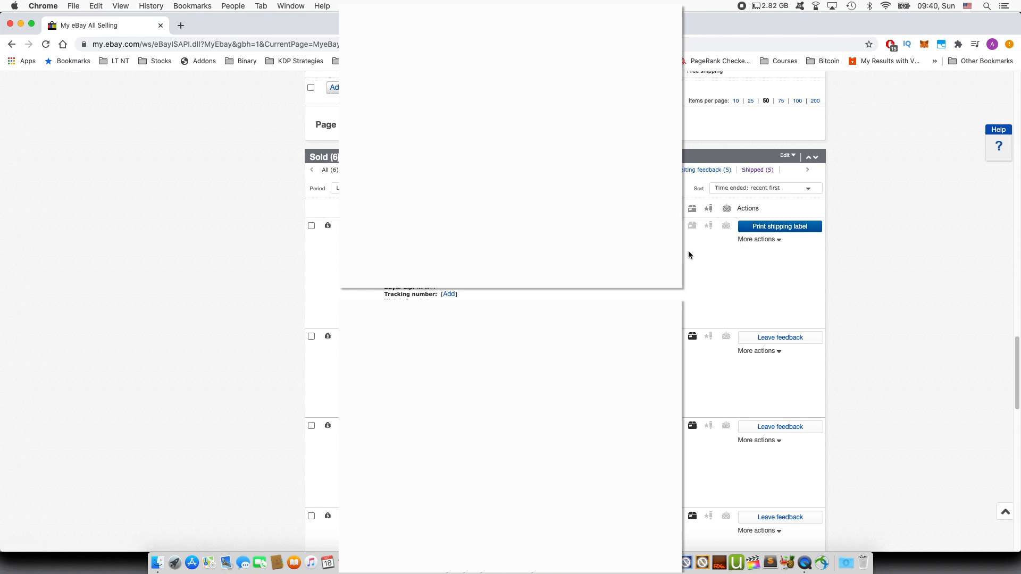
mouse_move(796, 240)
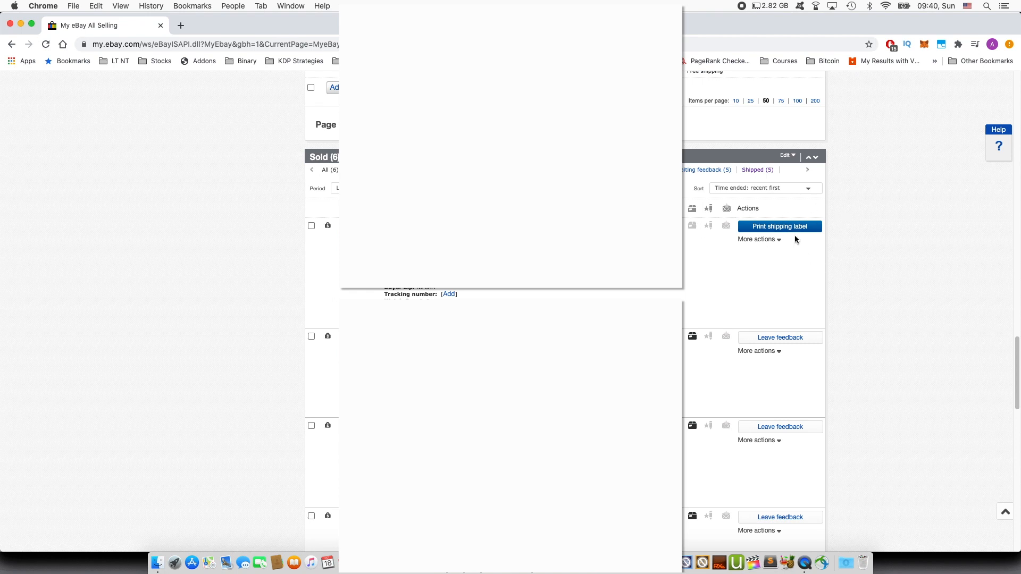
mouse_move(796, 292)
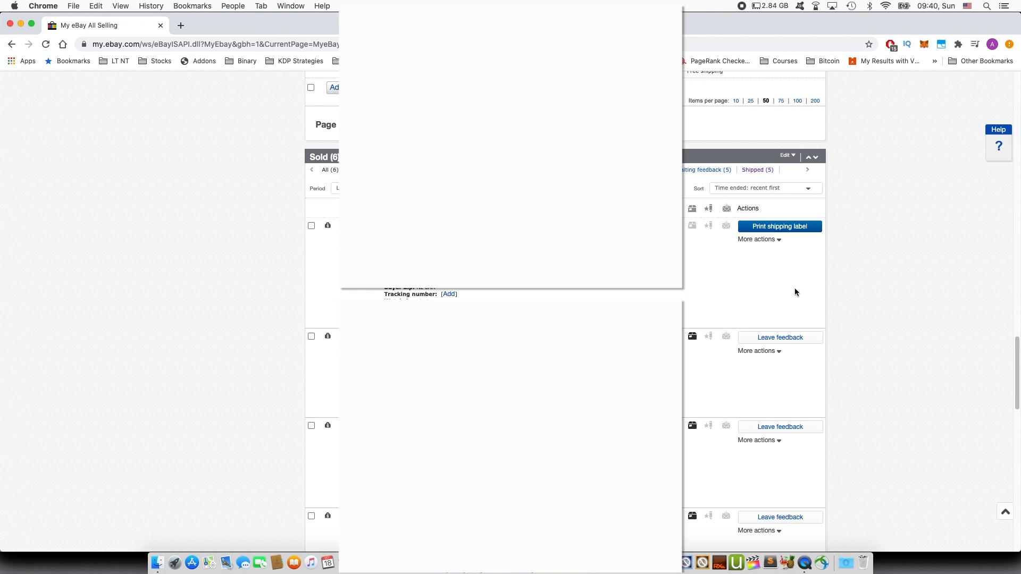
mouse_move(790, 288)
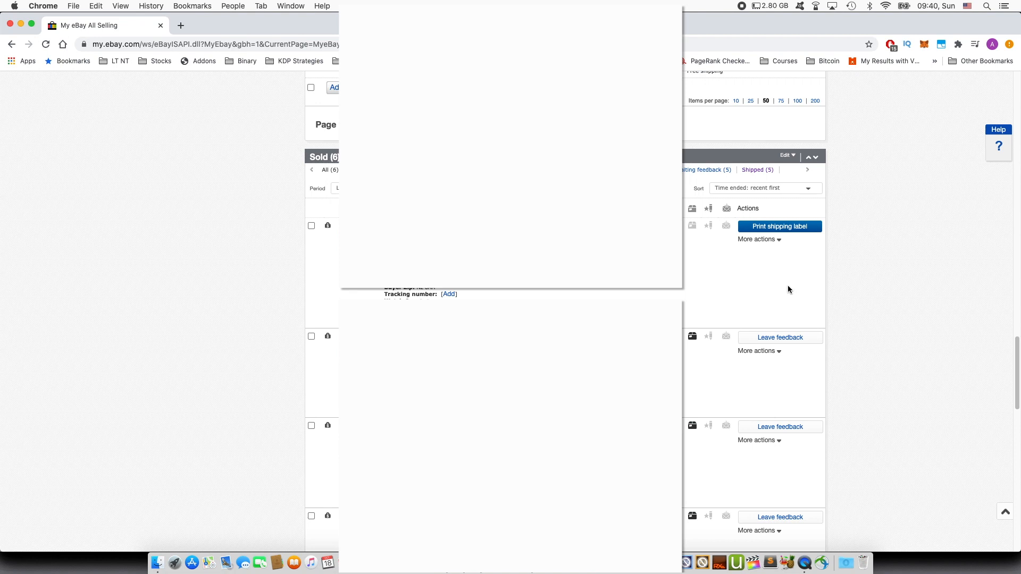
mouse_move(775, 240)
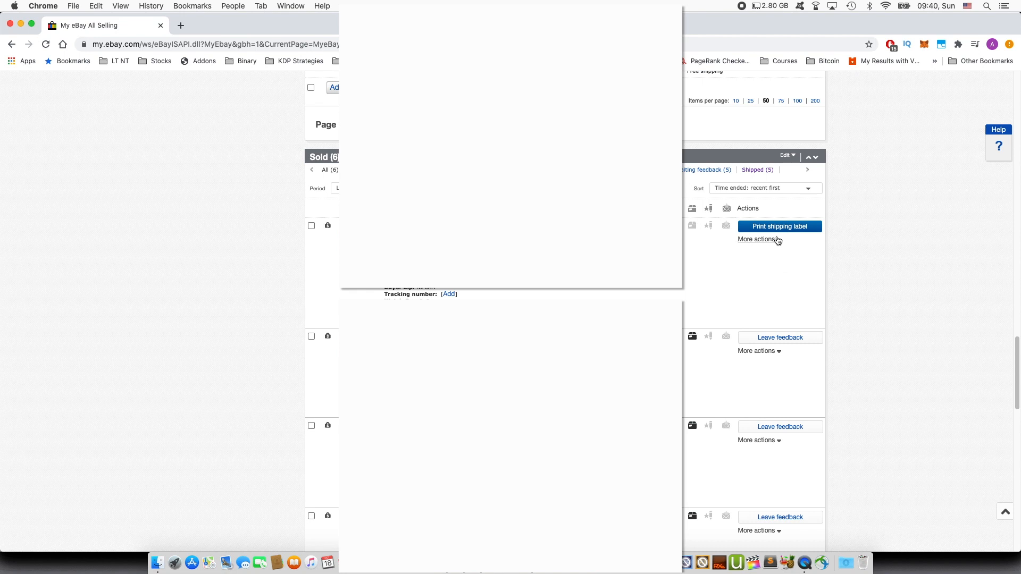
Open the add-tracking-number page from the unshipped sold item's actions menu
click(757, 240)
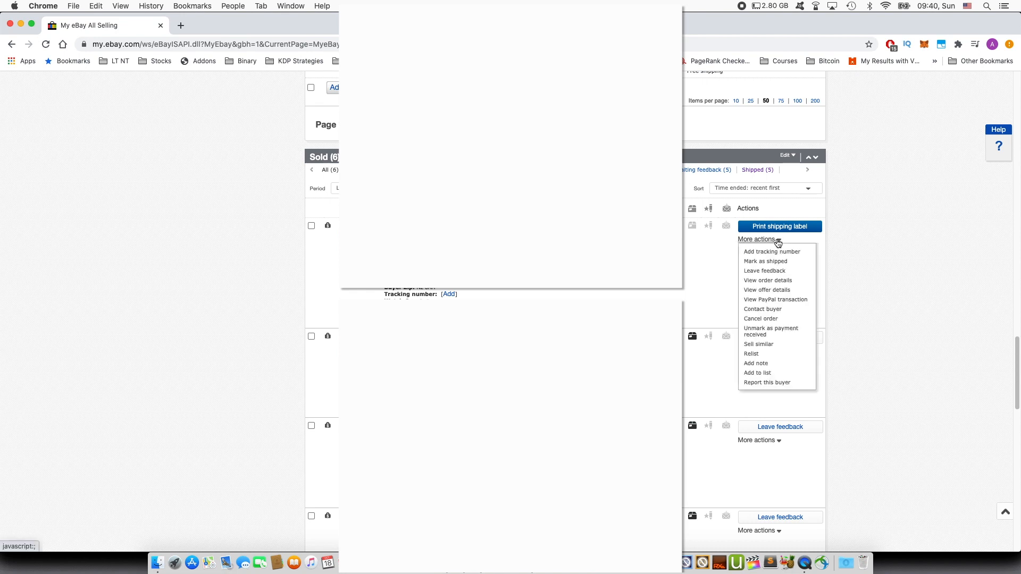
click(758, 239)
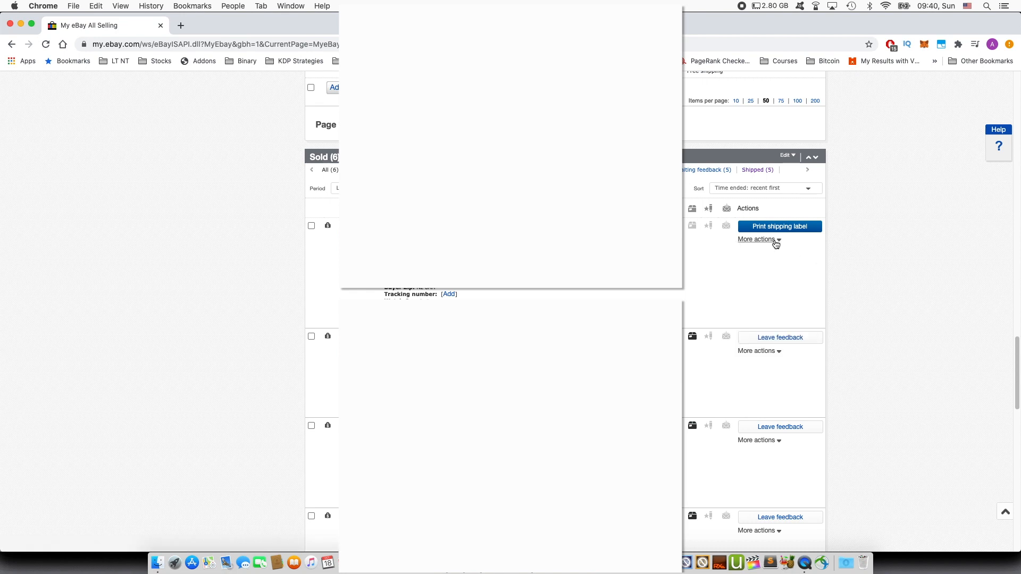
click(756, 239)
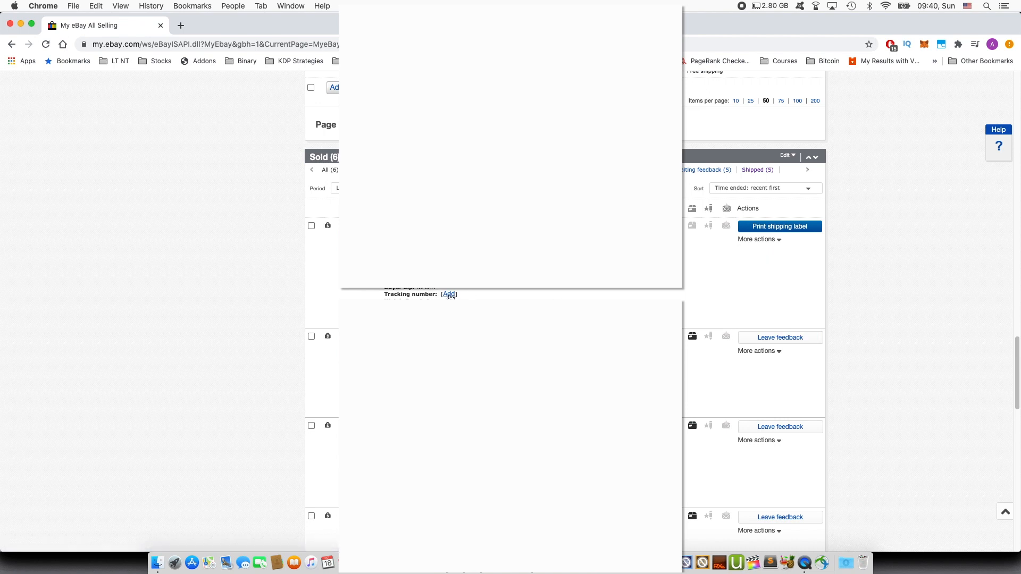
mouse_move(449, 294)
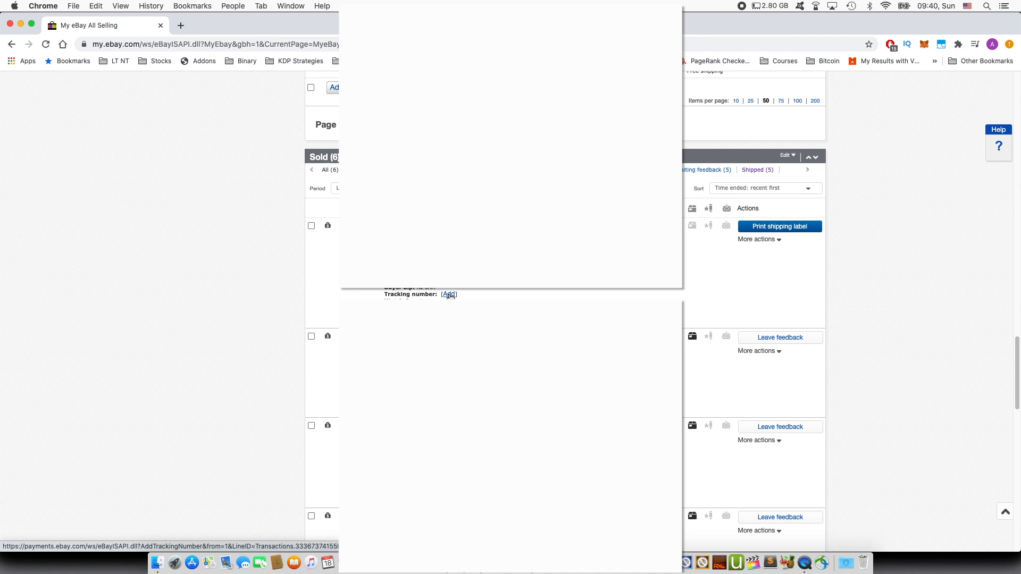
click(448, 294)
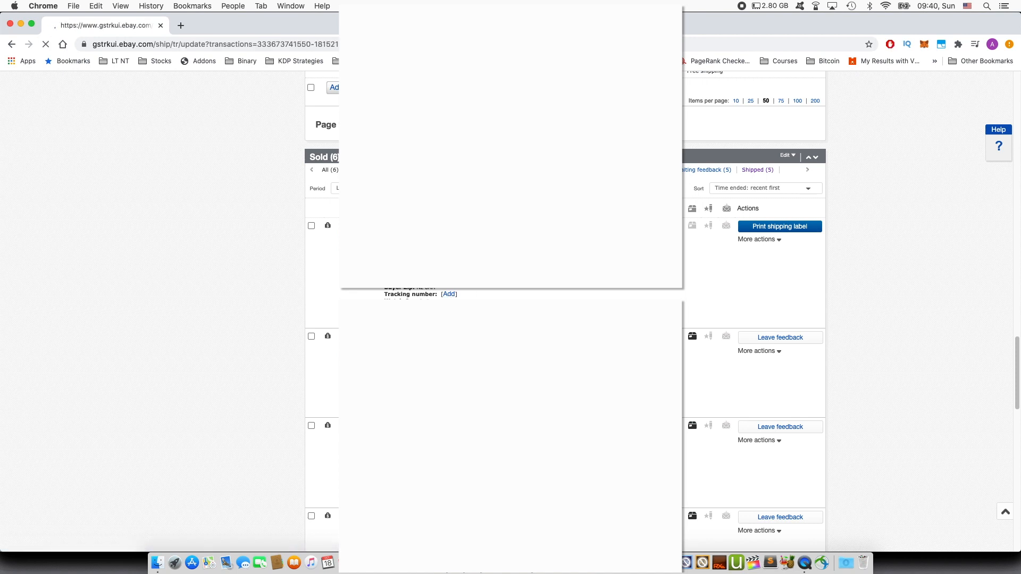
Enter the tracking number for the Dunhill London leather keycase order
click(448, 294)
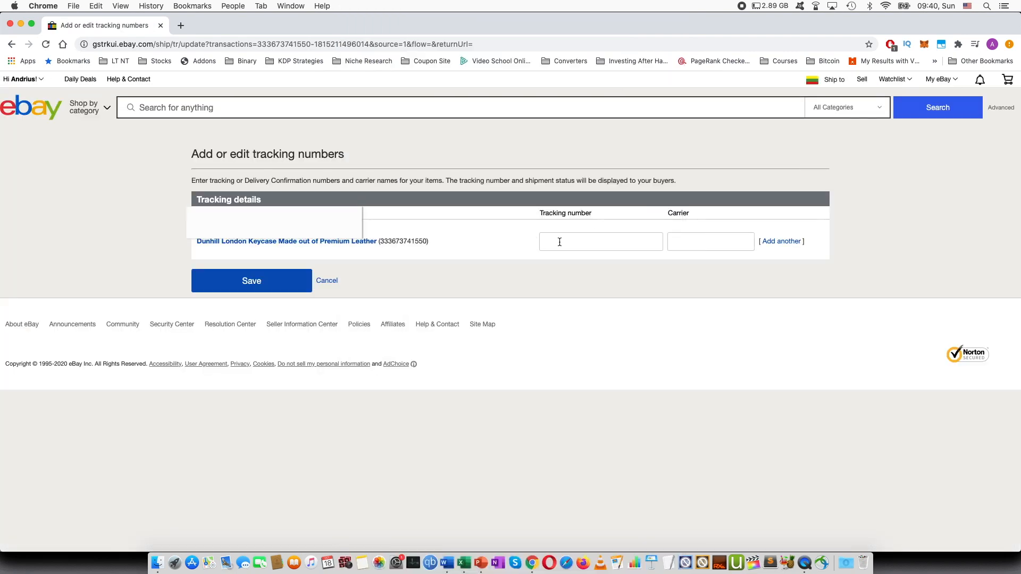
click(600, 241)
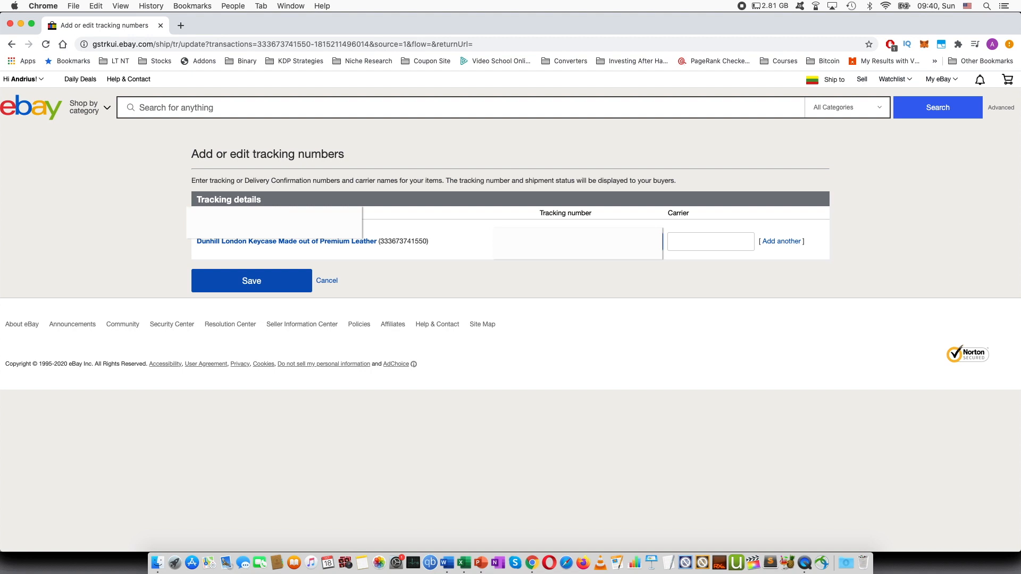
click(710, 241)
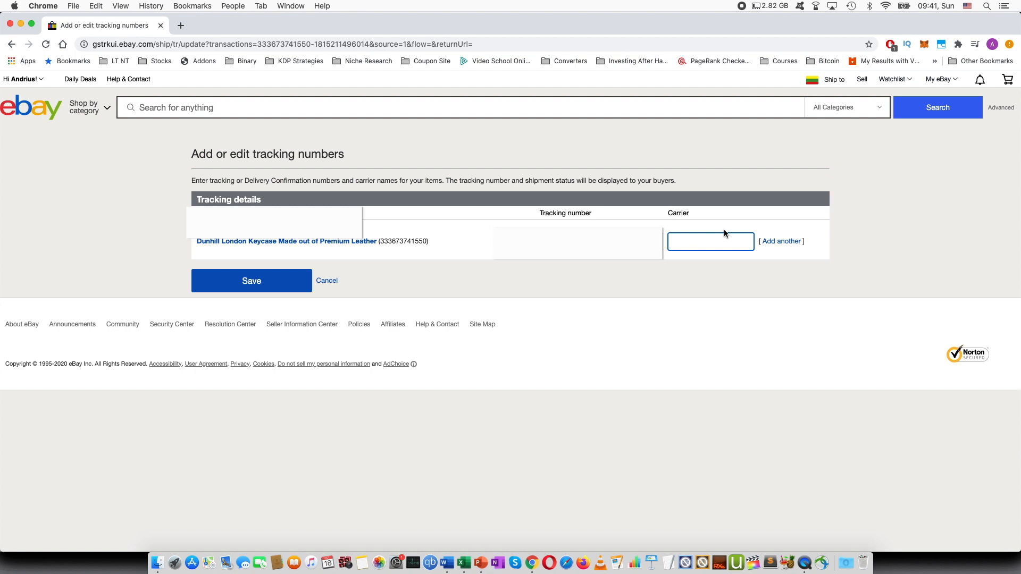
Choose Lietuvos Pastas as carrier via 'li' suggestions and save the tracking details
text(l)
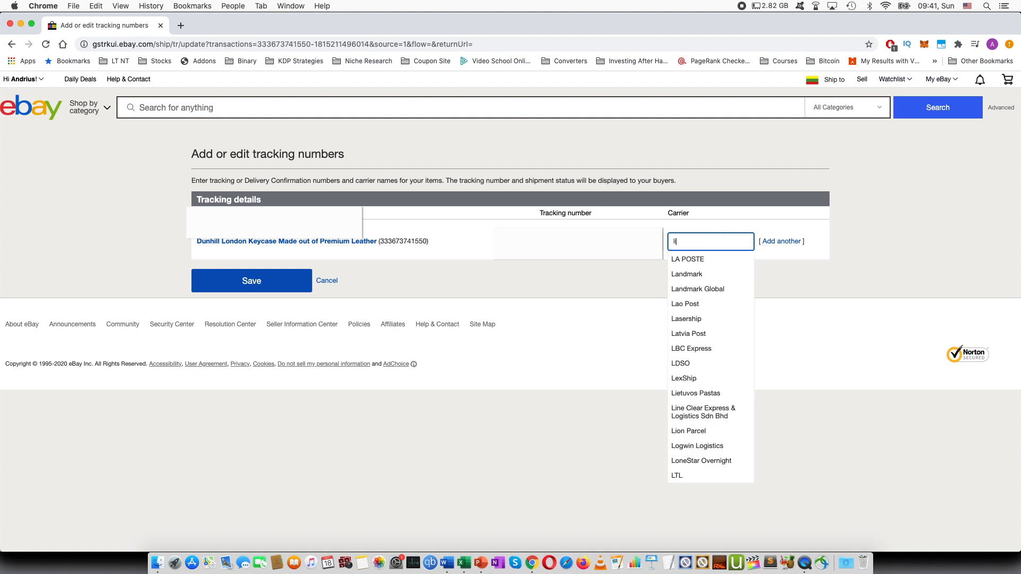
text(li)
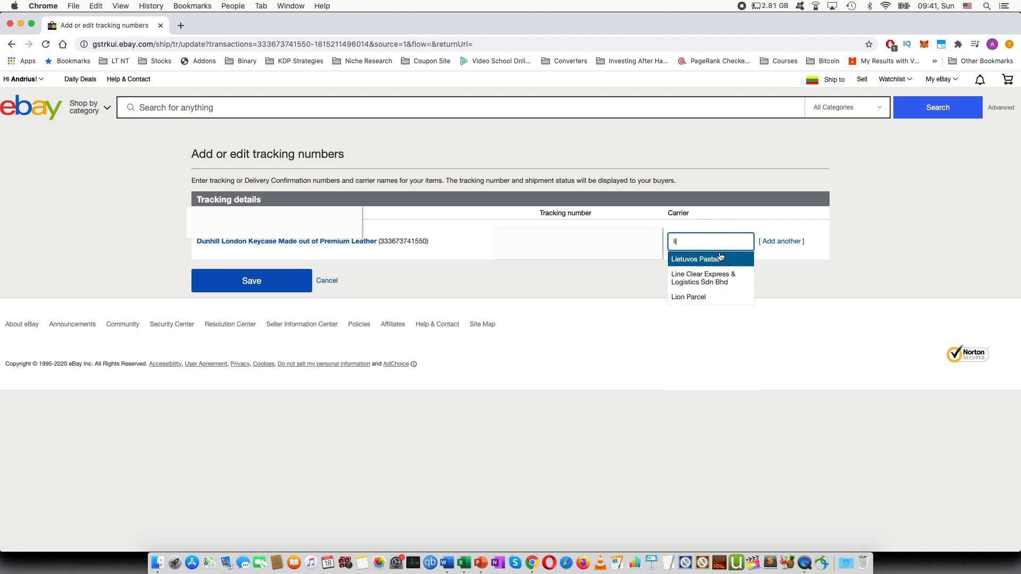
click(697, 258)
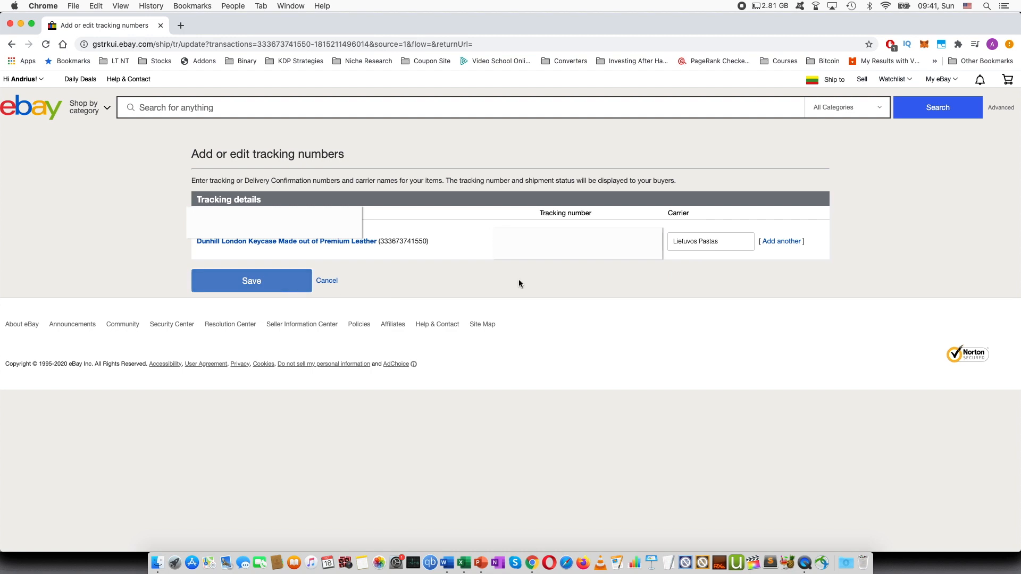
click(251, 281)
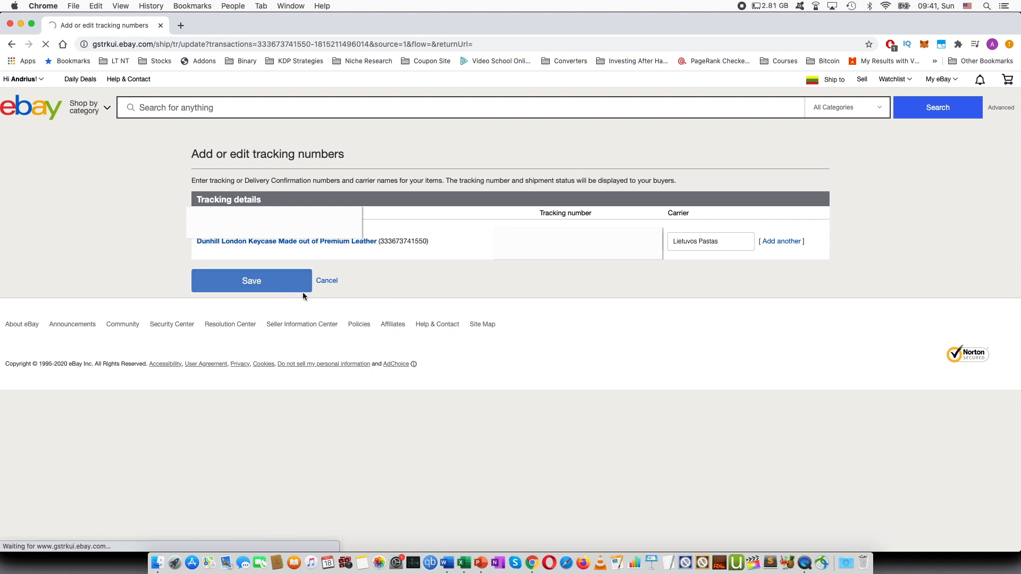
click(252, 281)
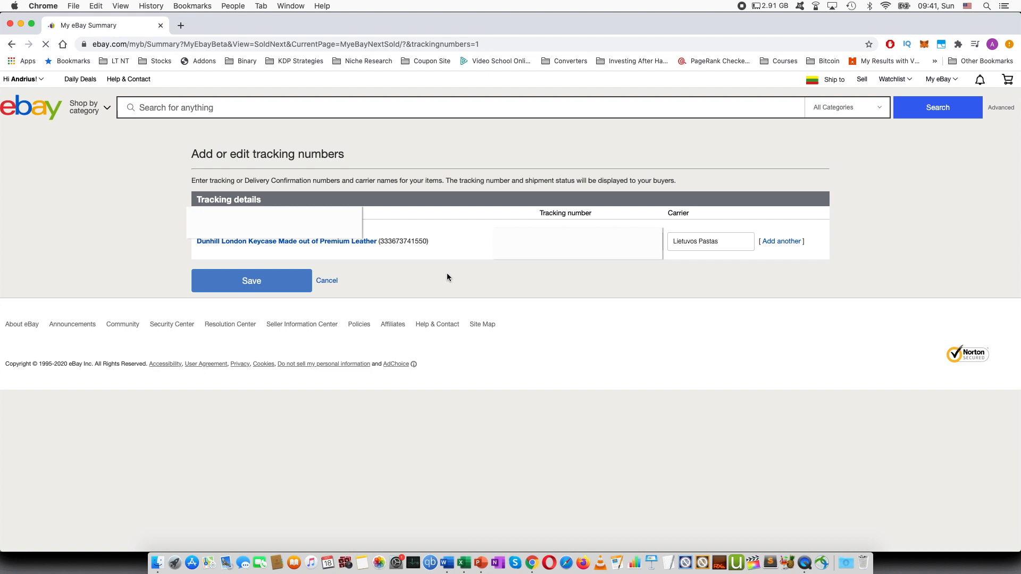
Wait on the My eBay Summary page until it finishes loading
click(251, 280)
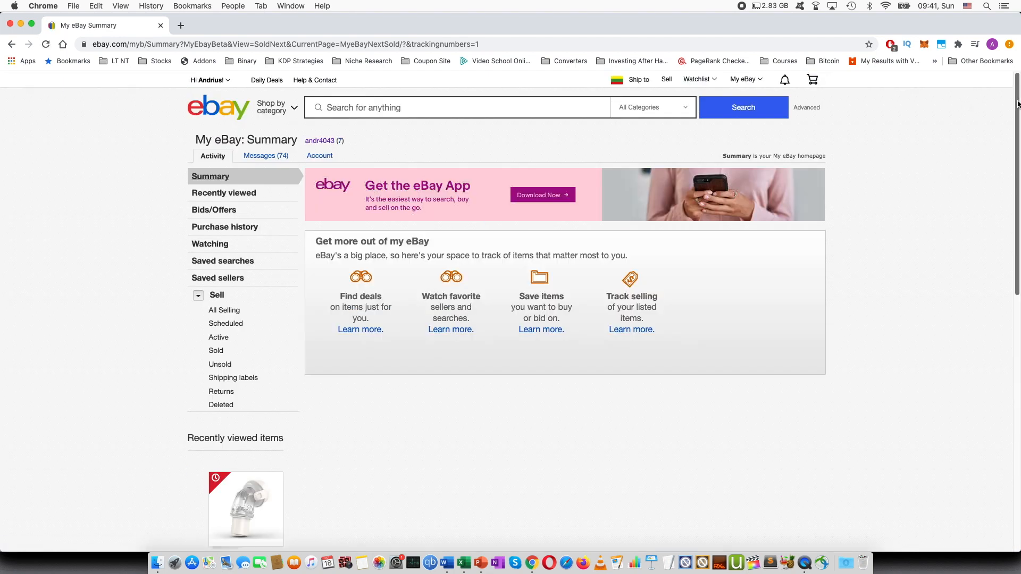
mouse_move(833, 197)
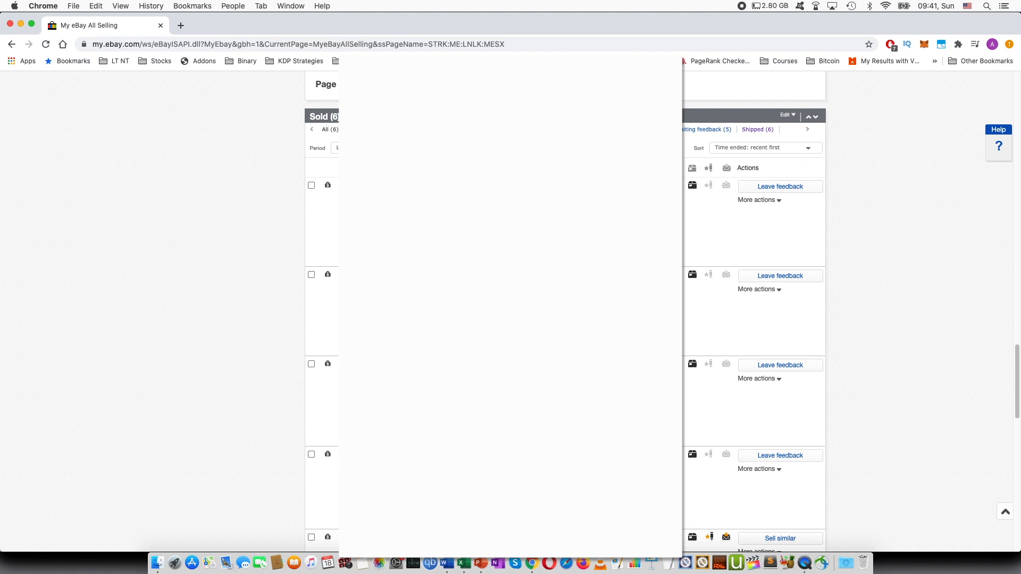
mouse_move(704, 204)
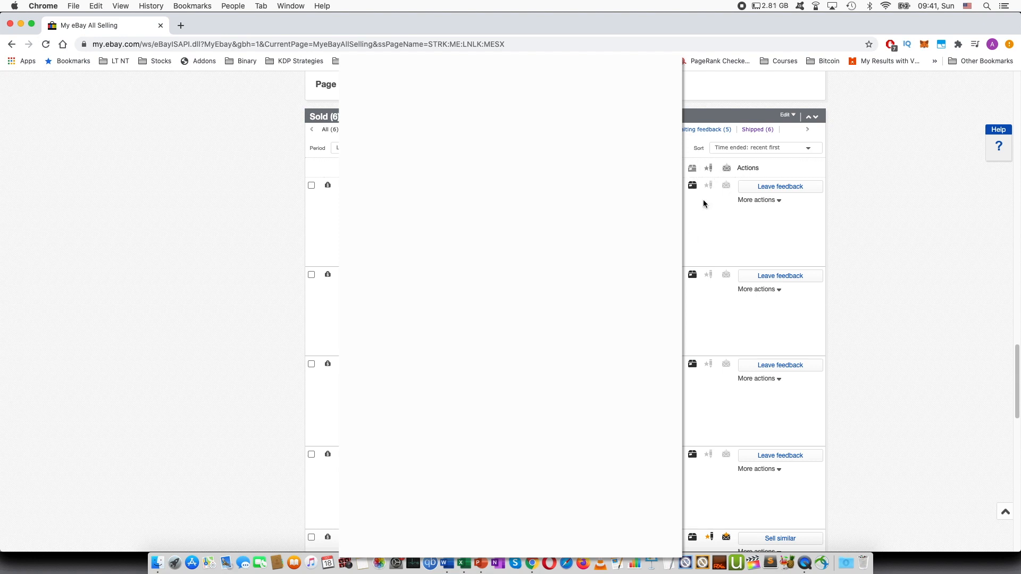
mouse_move(701, 195)
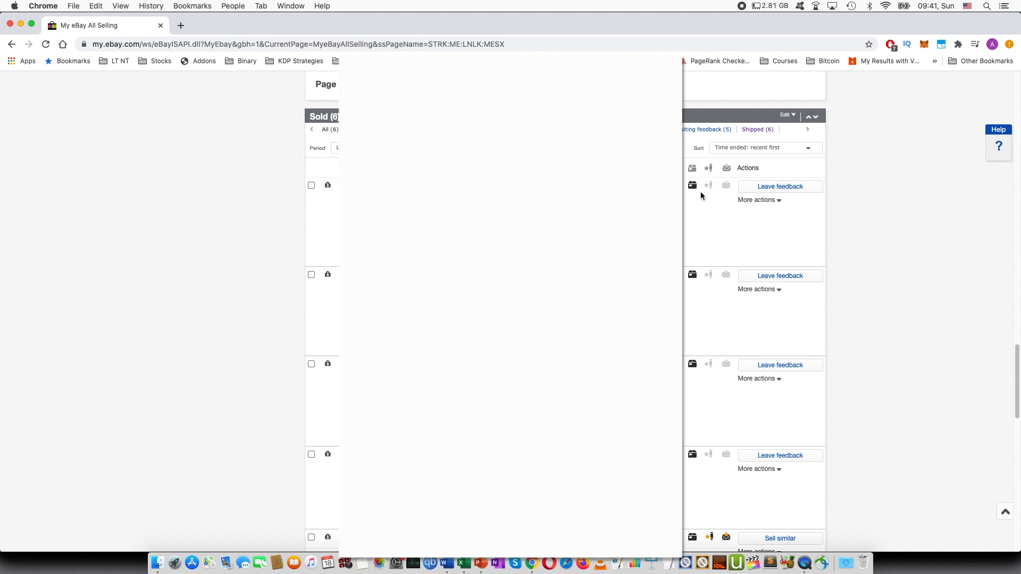
mouse_move(692, 185)
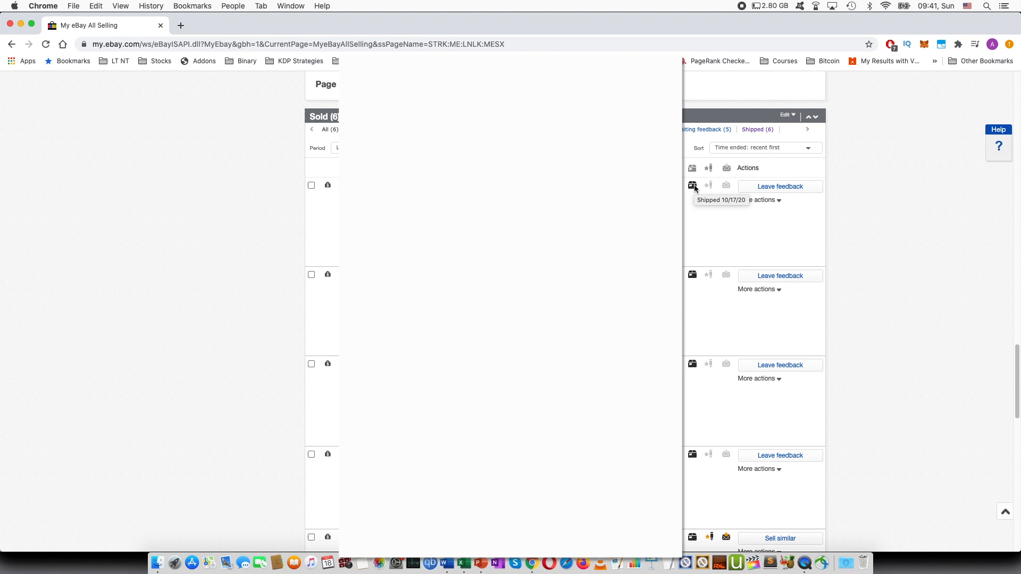
mouse_move(703, 183)
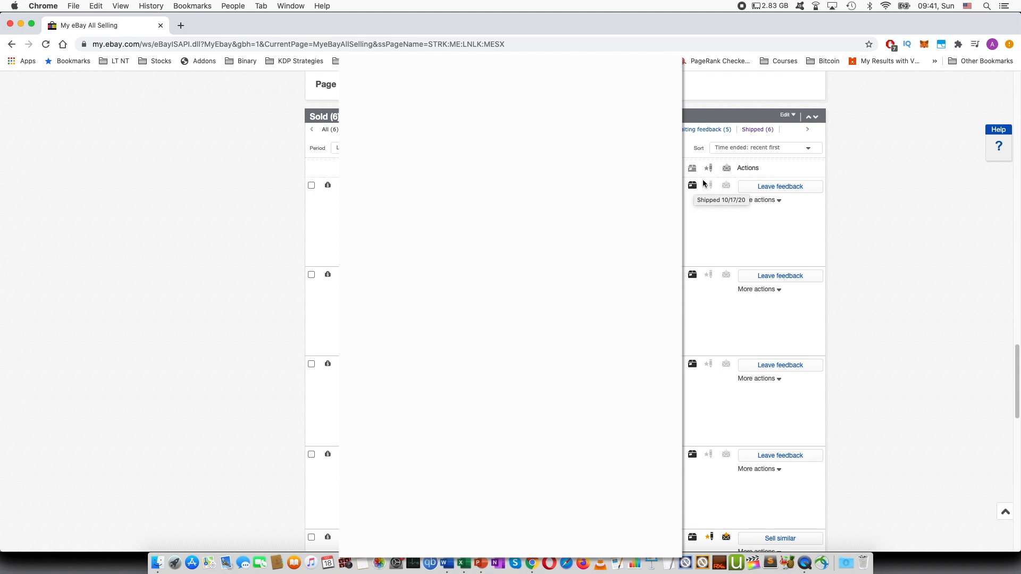
mouse_move(987, 255)
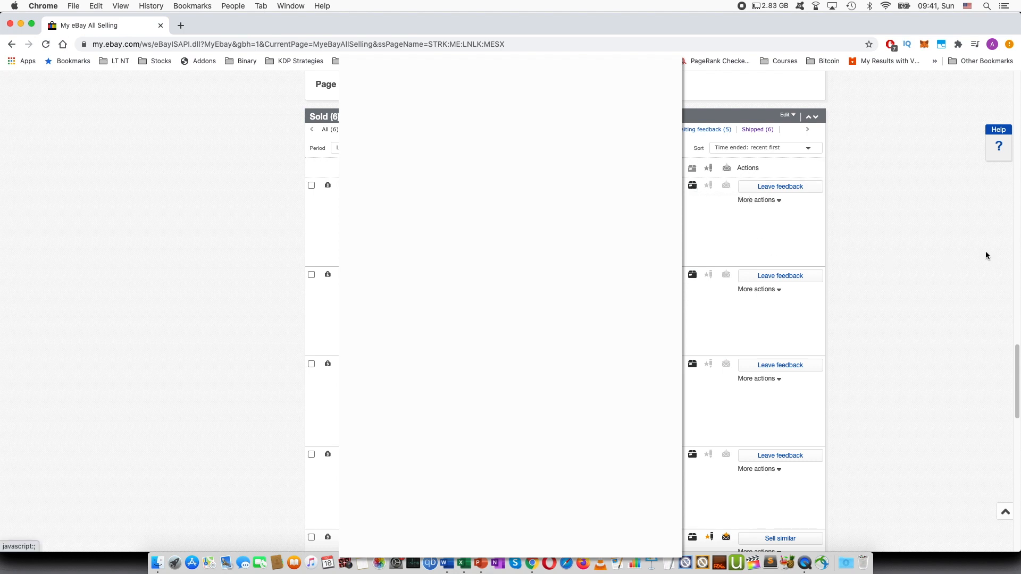